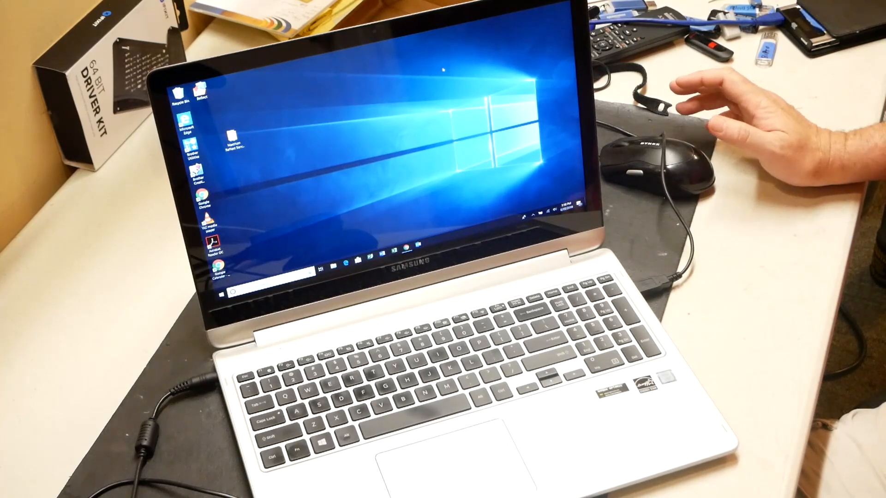
mouse_move(667, 158)
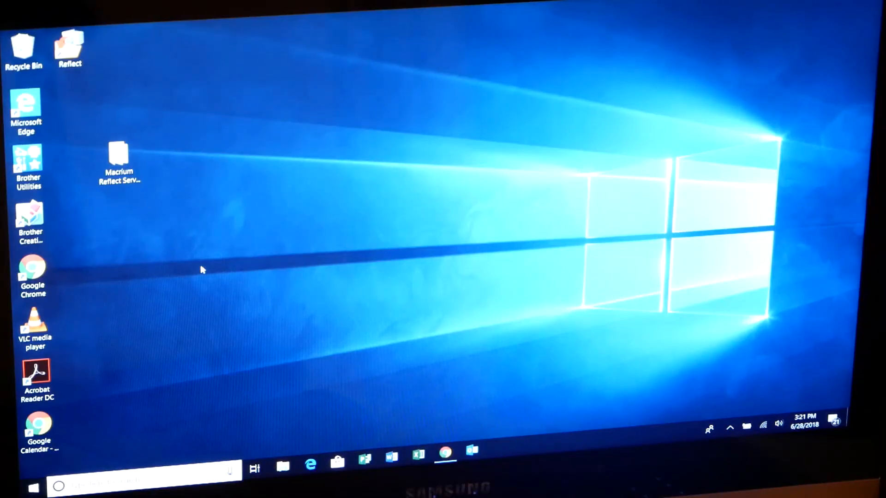
mouse_move(172, 267)
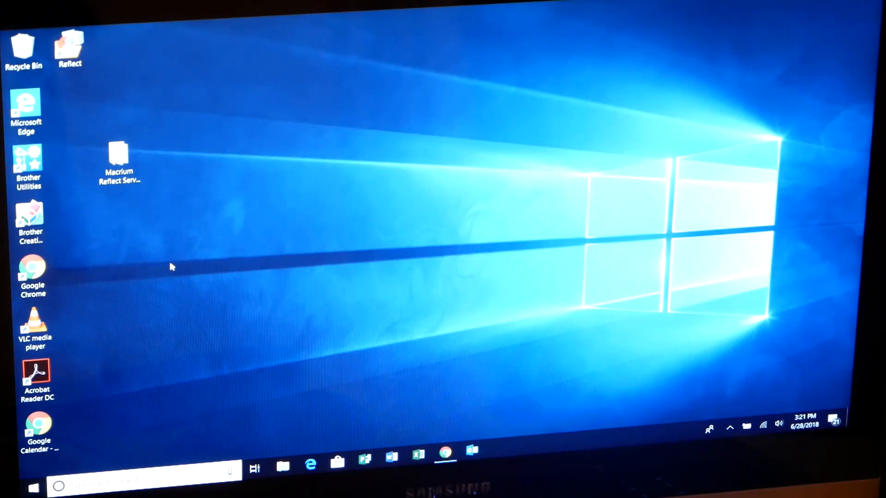
mouse_move(128, 312)
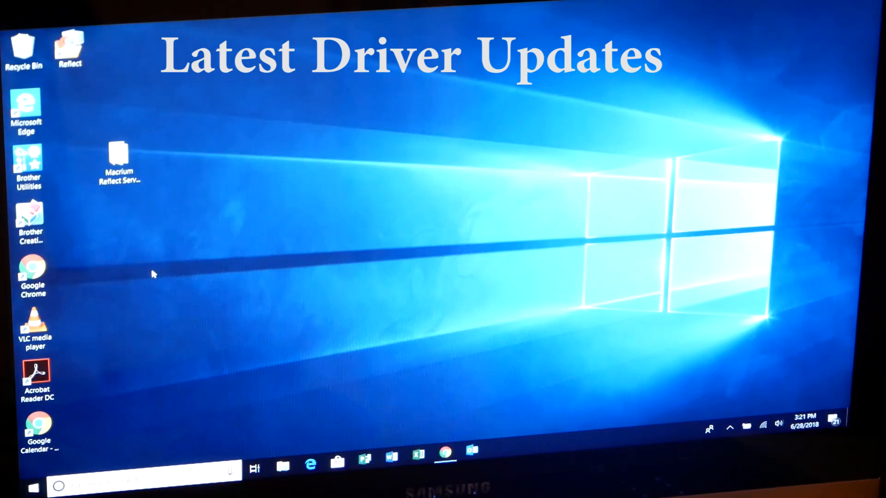
mouse_move(111, 357)
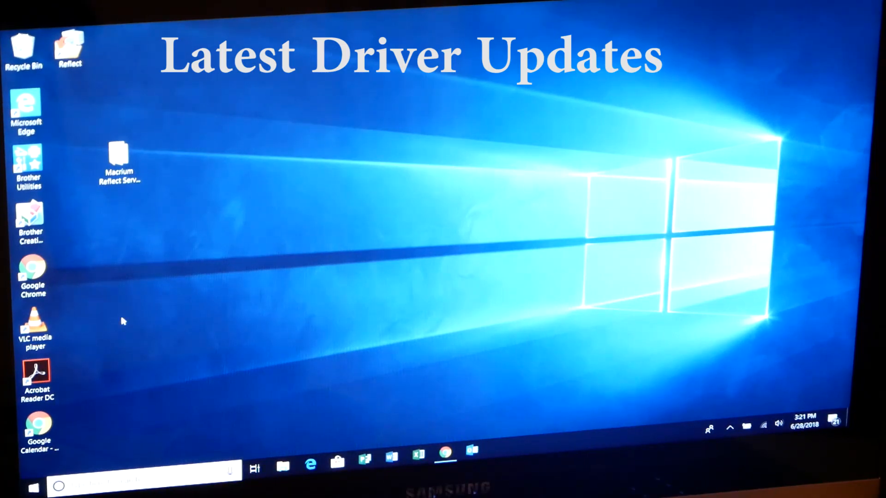
mouse_move(62, 444)
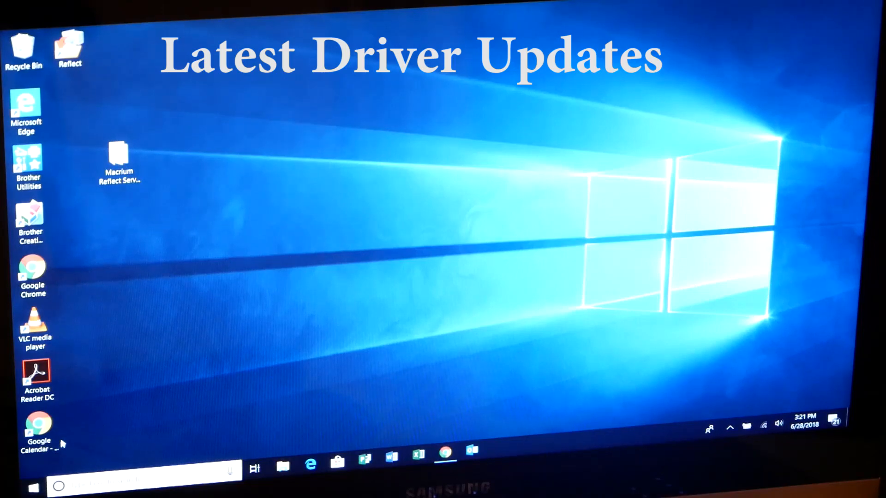
mouse_move(121, 419)
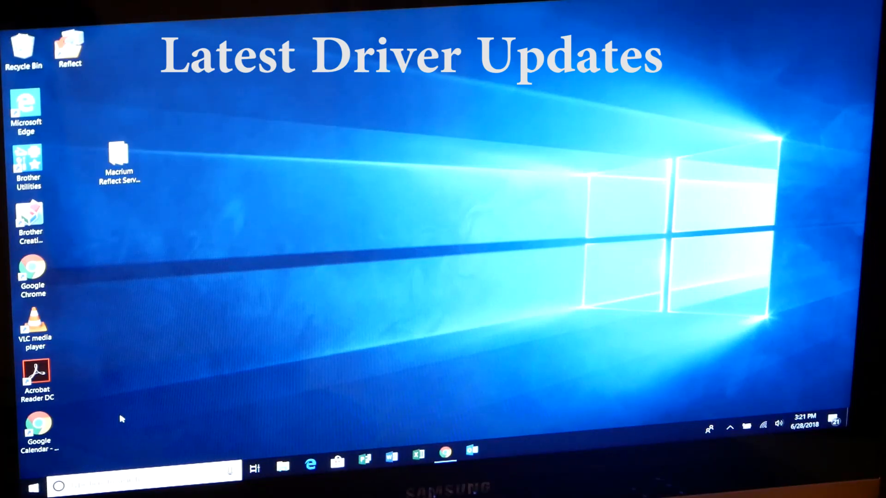
mouse_move(319, 452)
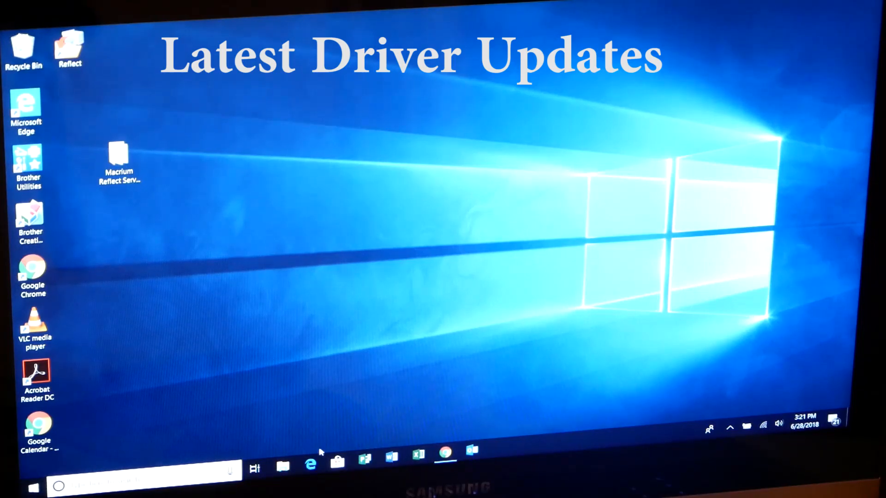
mouse_move(378, 455)
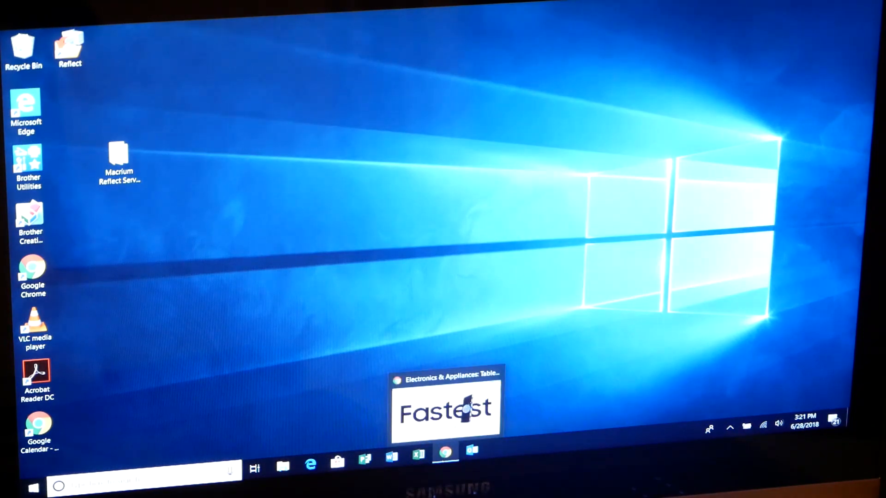
- Bring the Samsung site forward in Chrome and go to Product Support
click(445, 451)
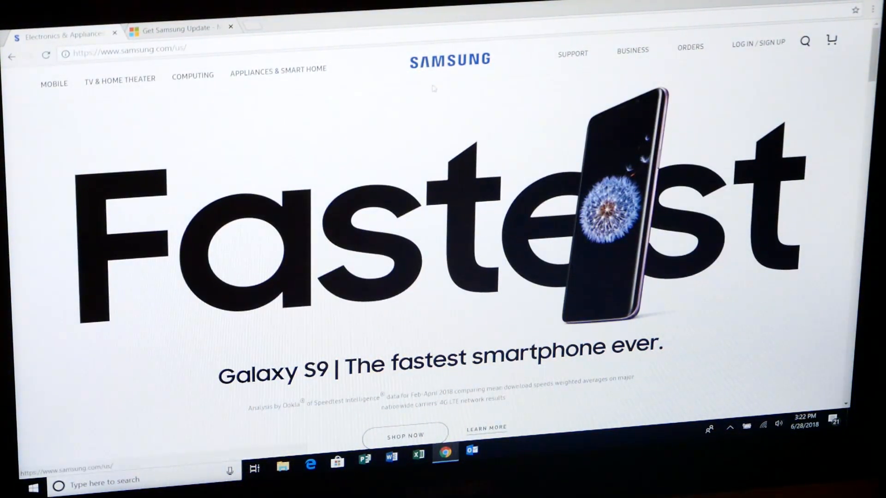
click(191, 76)
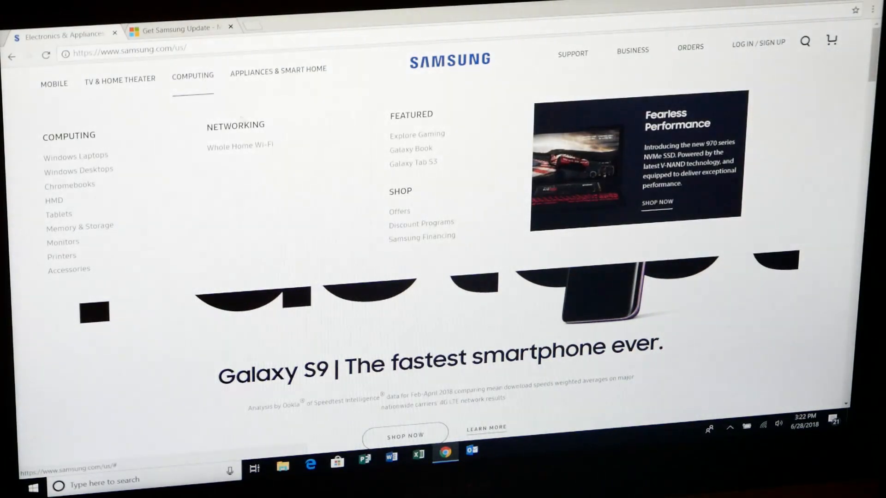
click(572, 53)
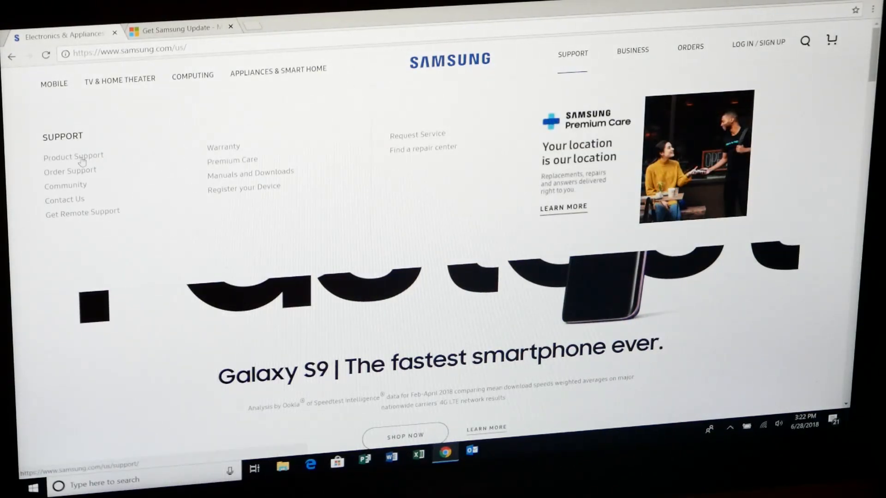
click(72, 156)
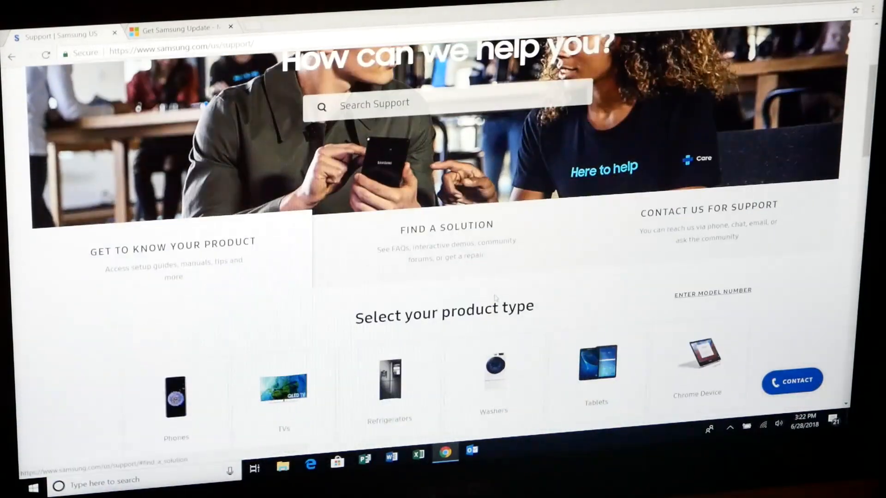
- Expand the full product category list on the support page
scroll(down, 3)
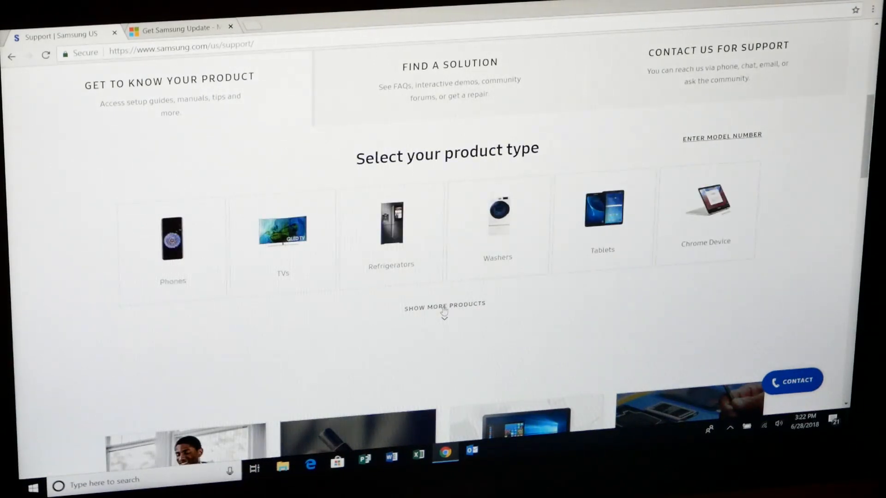
click(444, 305)
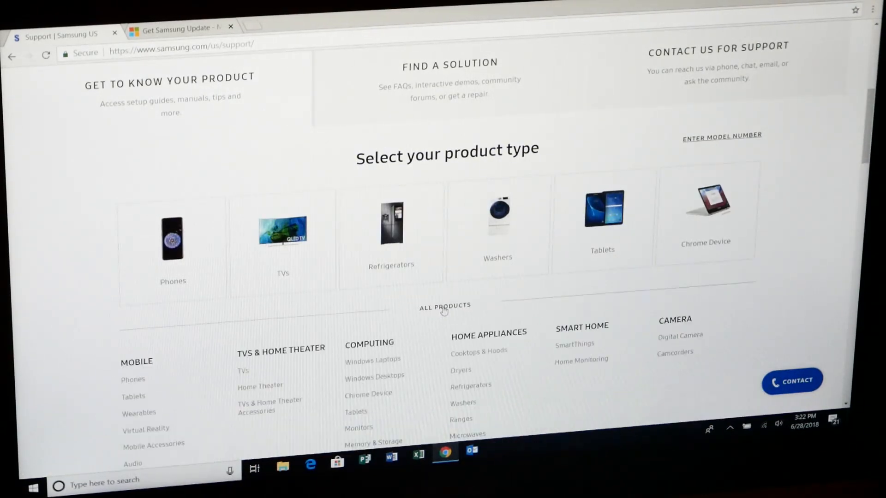
scroll(down, 3)
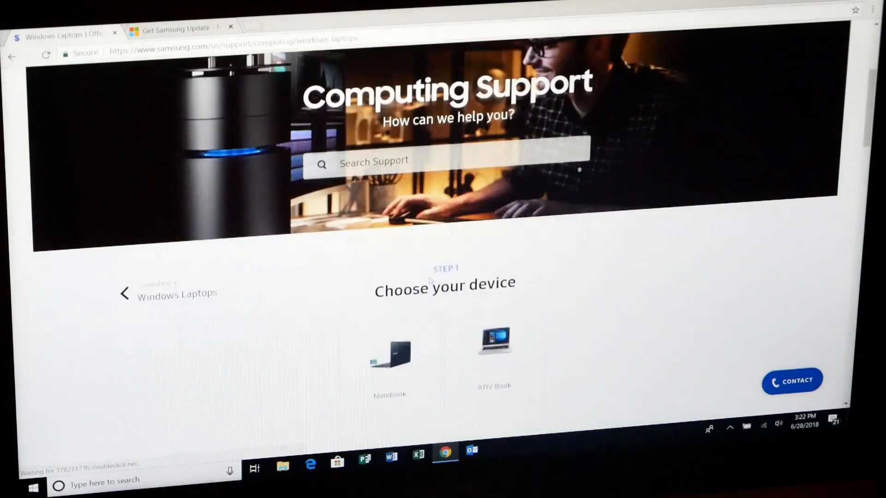
- Choose Notebook, then Series 7 and the Series 7 Spin model, and confirm
scroll(down, 3)
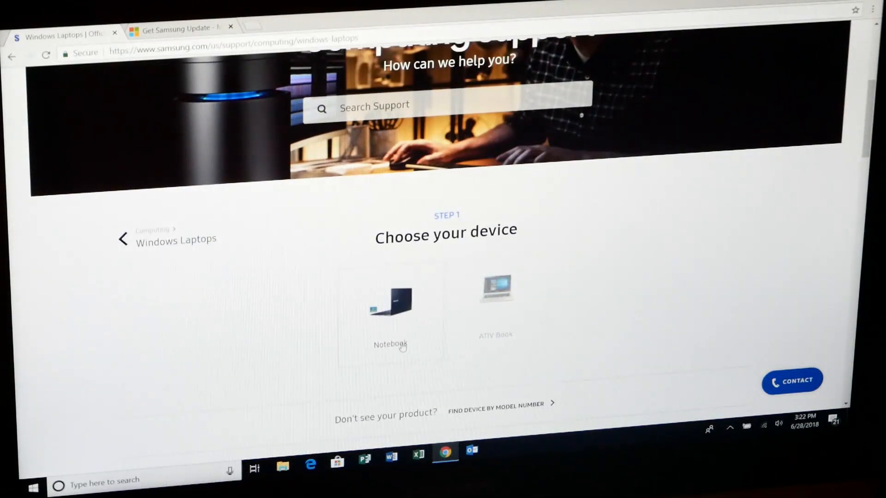
click(389, 305)
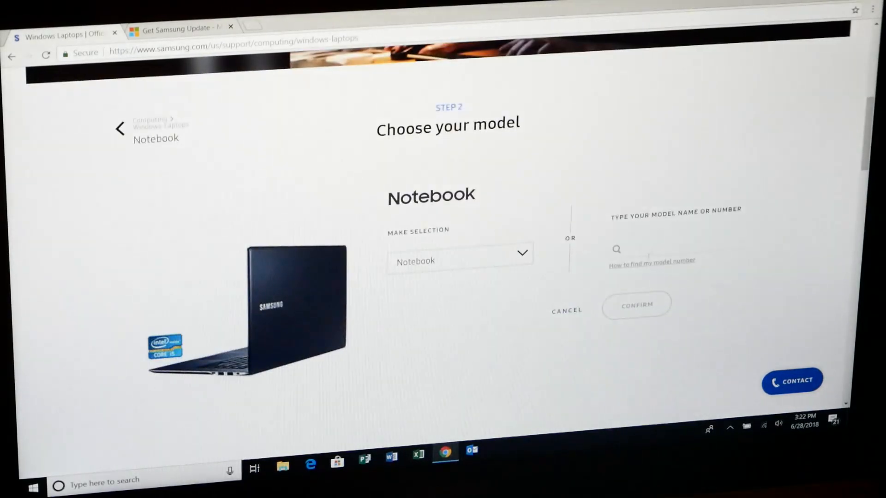
click(460, 260)
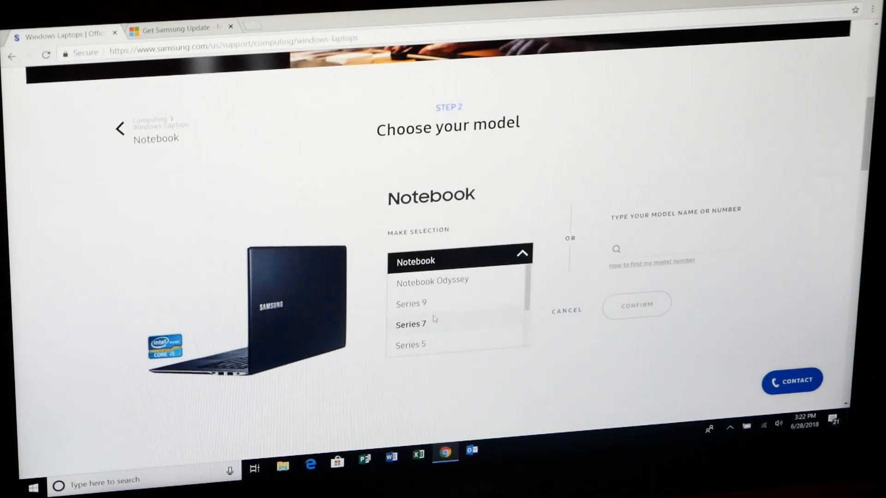
click(411, 324)
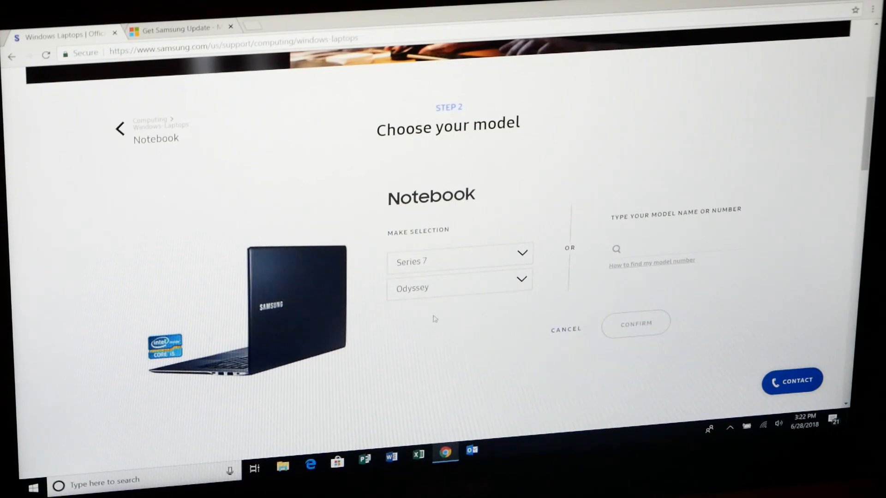
click(459, 287)
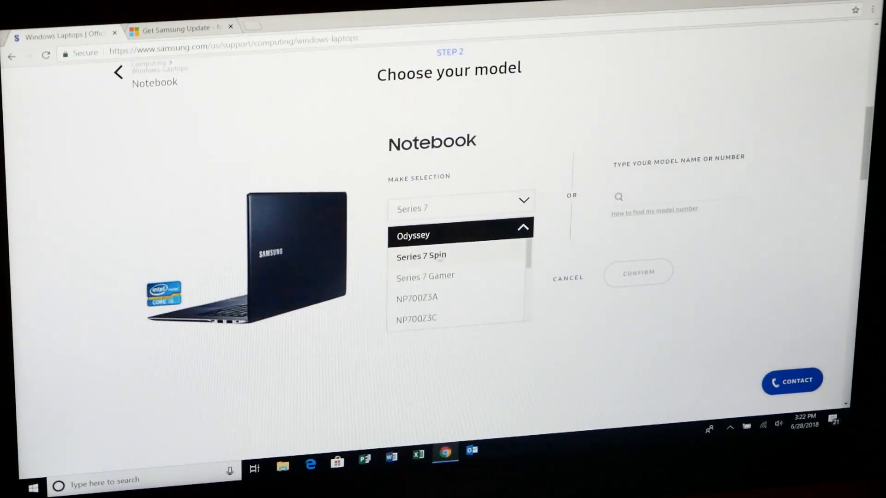
click(420, 255)
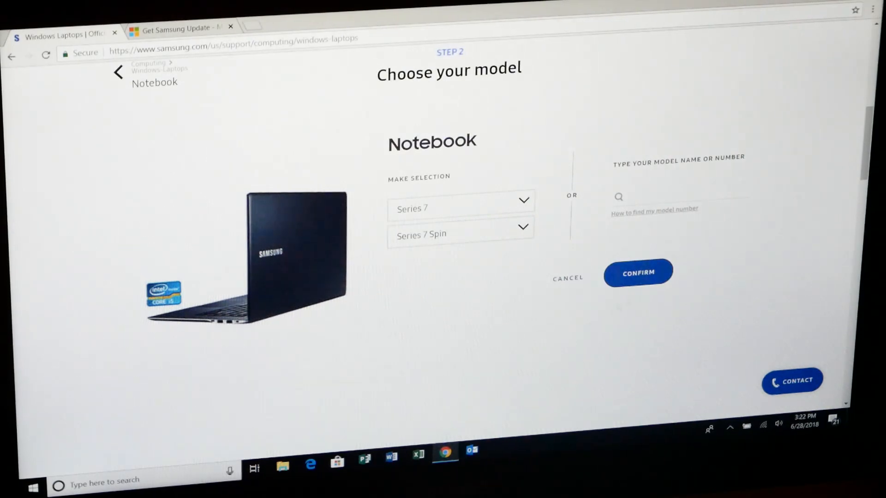
click(637, 272)
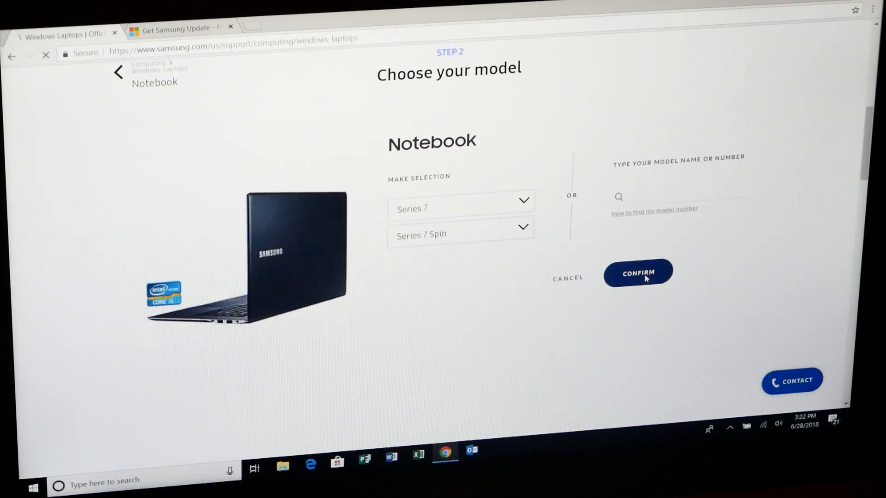
- Start the Series 7 Spin SWUpdate download, ticking the license box and accepting
click(638, 274)
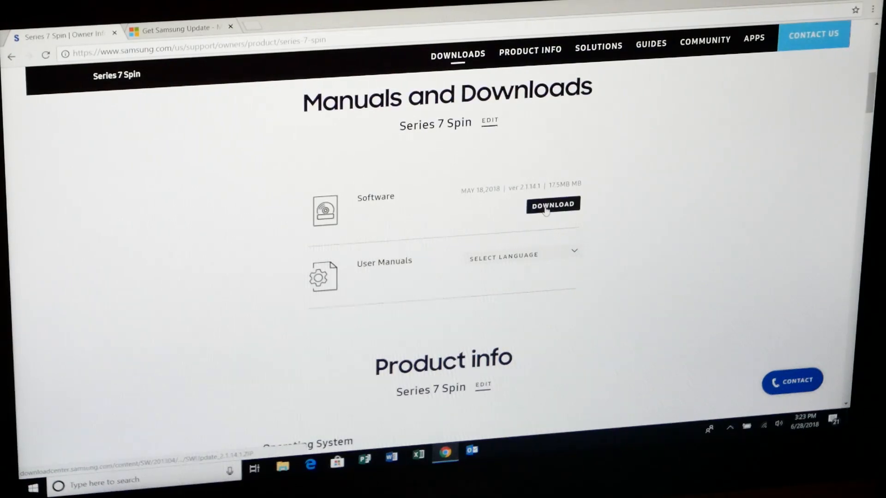
click(552, 204)
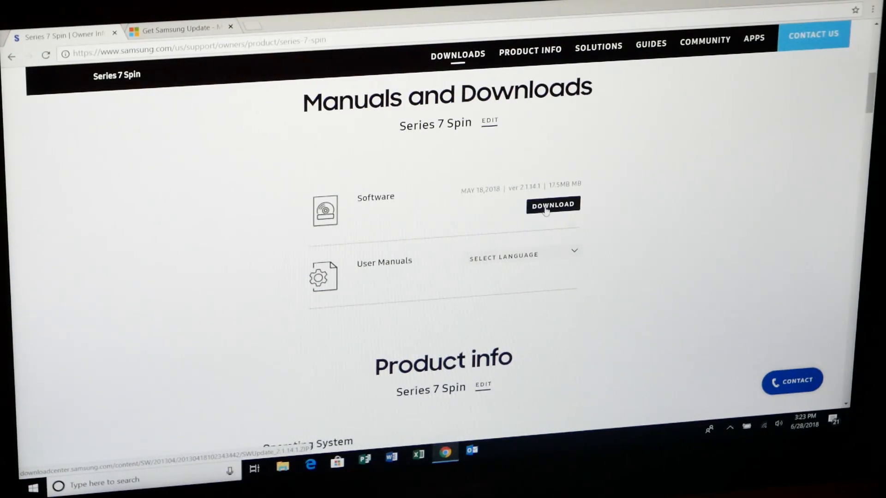
click(552, 205)
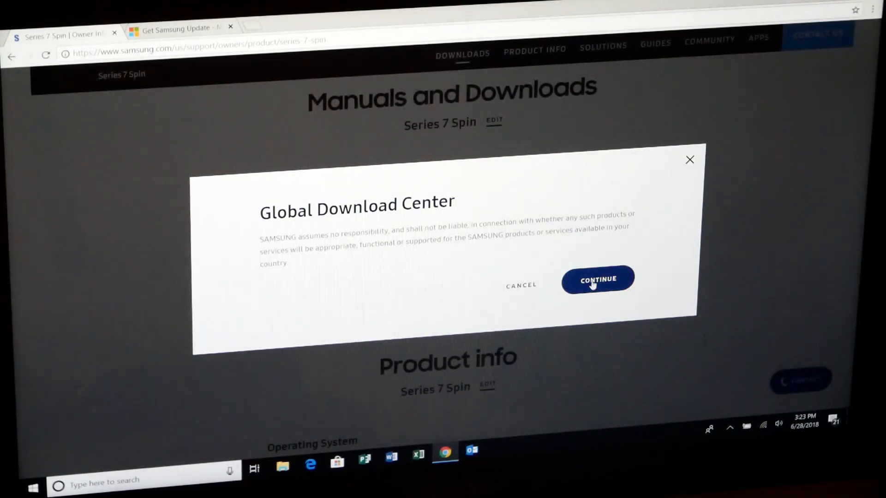
click(597, 279)
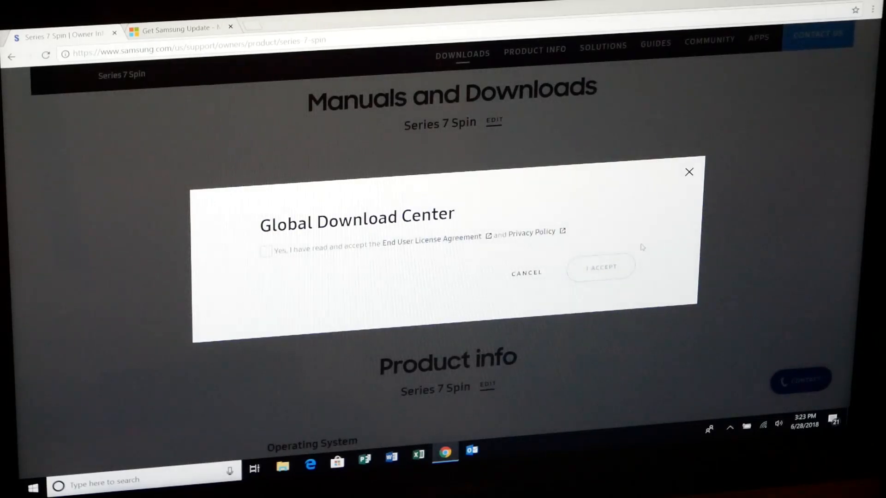
click(266, 251)
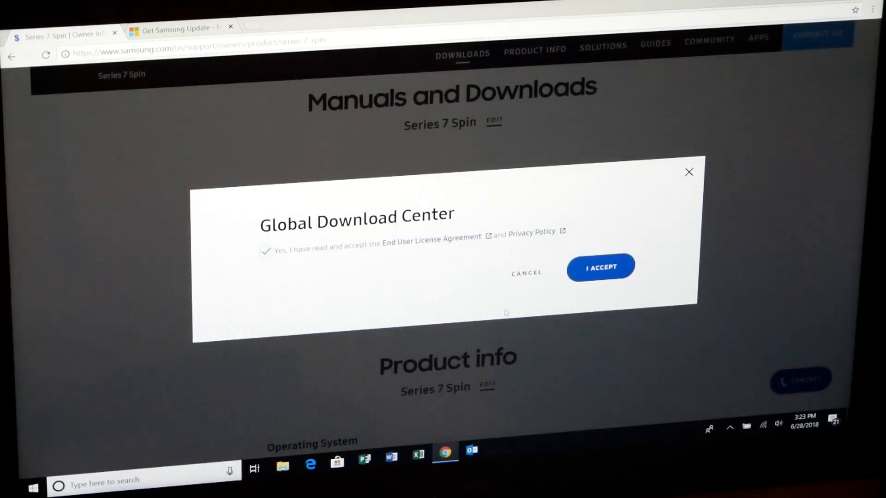
click(601, 266)
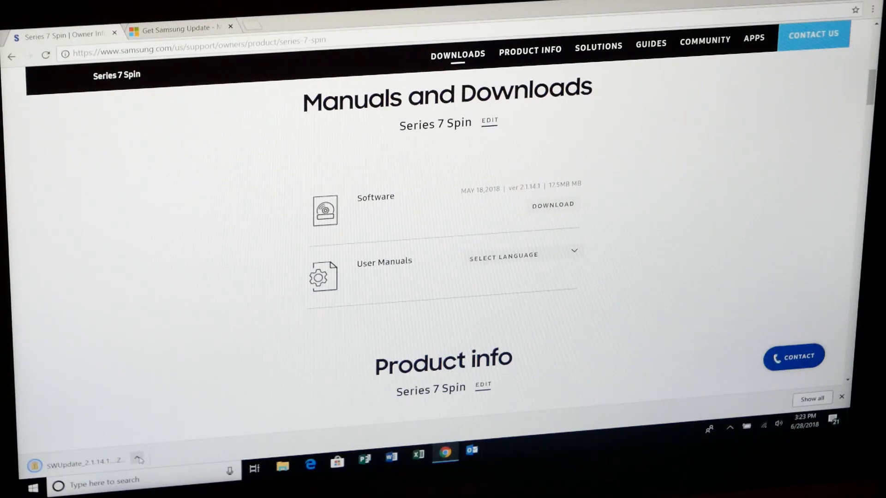
- Run SWM_Setup from the SWUpdate_2.1.14.1 folder, dismiss the block warning, and close Explorer
click(137, 458)
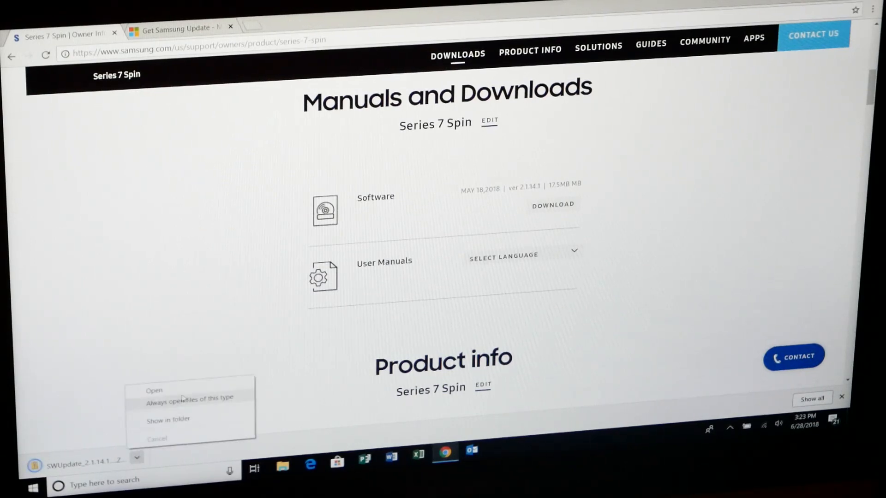
click(168, 419)
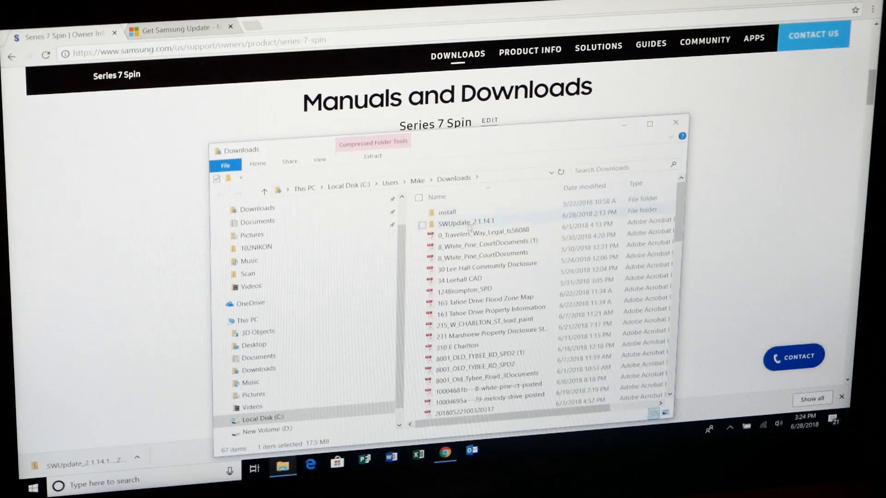
double_click(465, 221)
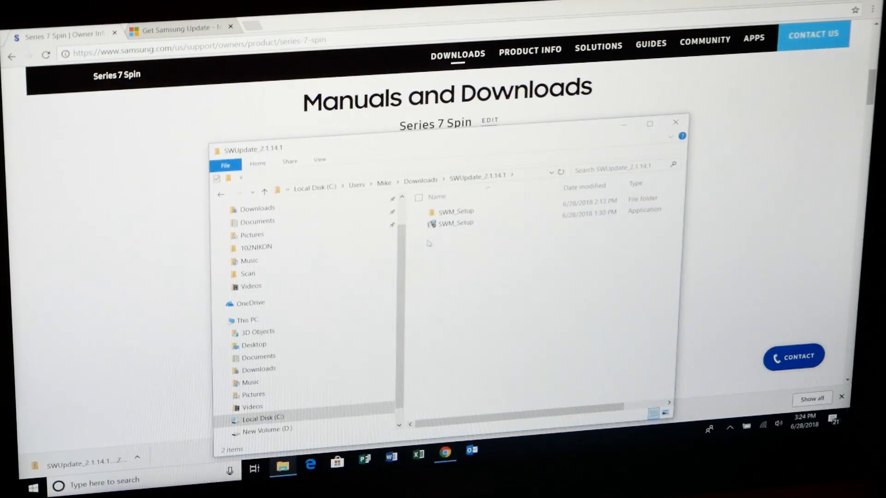
click(455, 223)
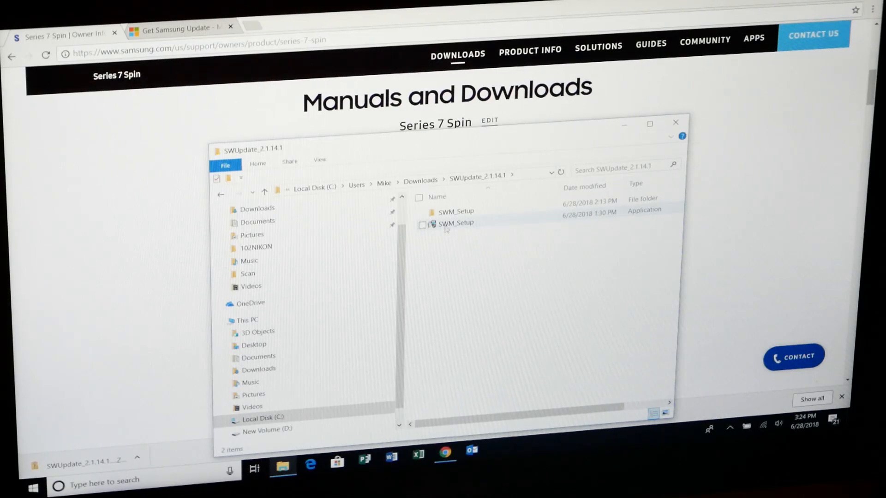
mouse_move(455, 223)
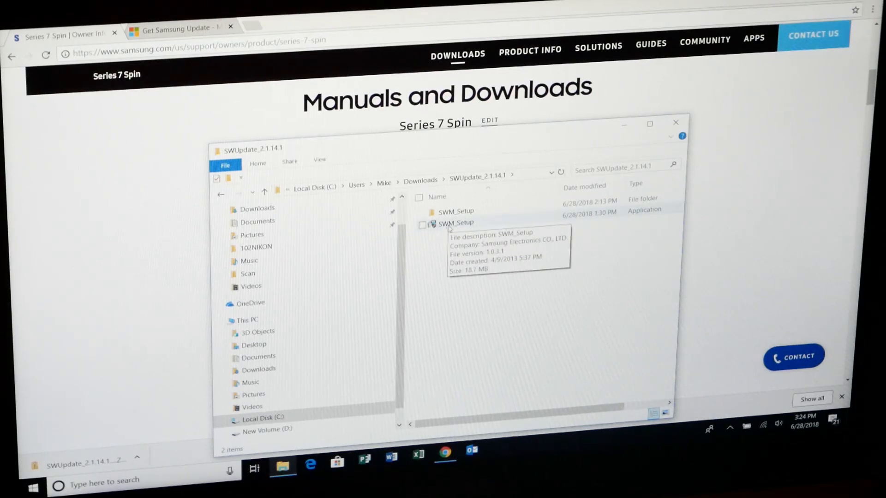
double_click(456, 222)
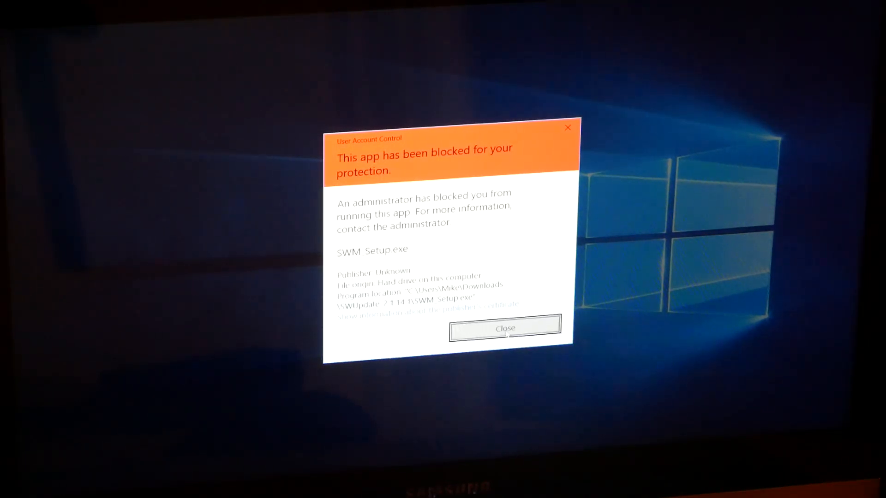
click(504, 329)
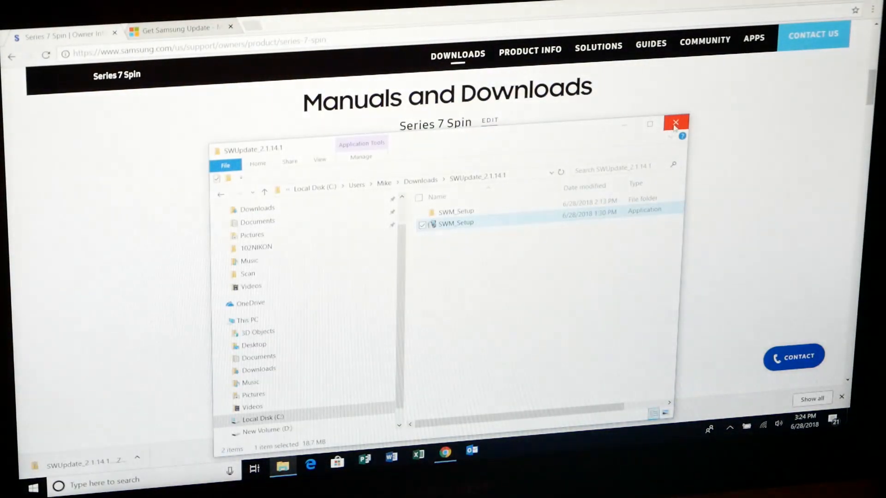
click(676, 122)
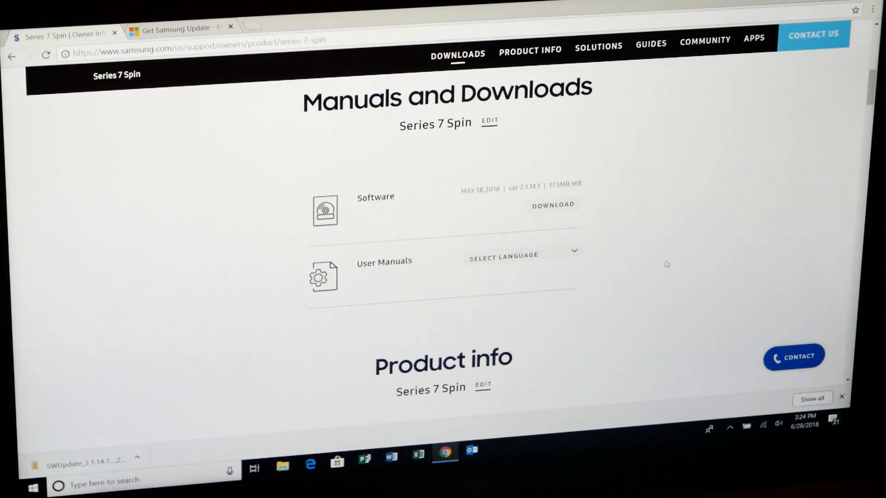
- Switch to the 'Get Samsung Update - Microsoft Store' tab, then bring up the Start menu
scroll(down, 3)
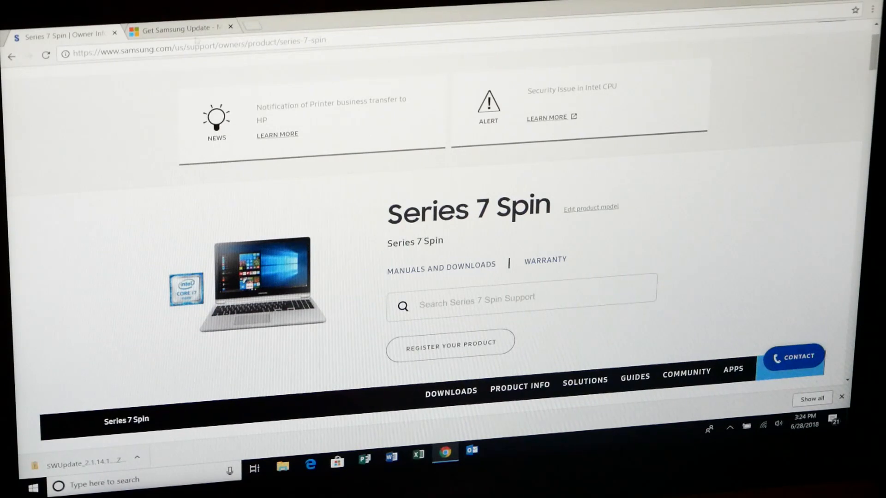
mouse_move(175, 28)
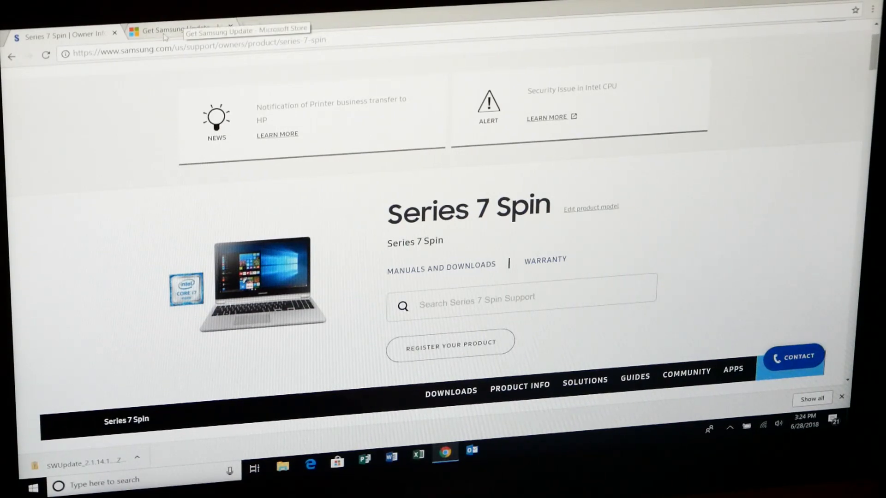
click(175, 28)
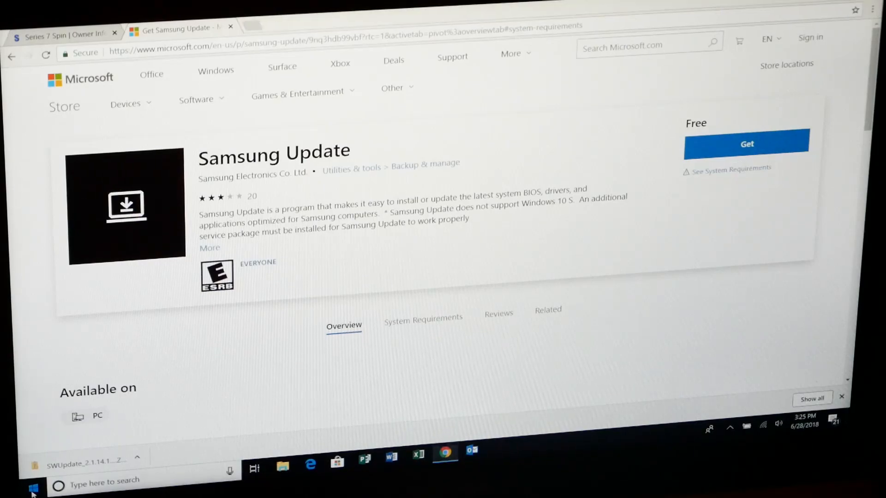
click(32, 488)
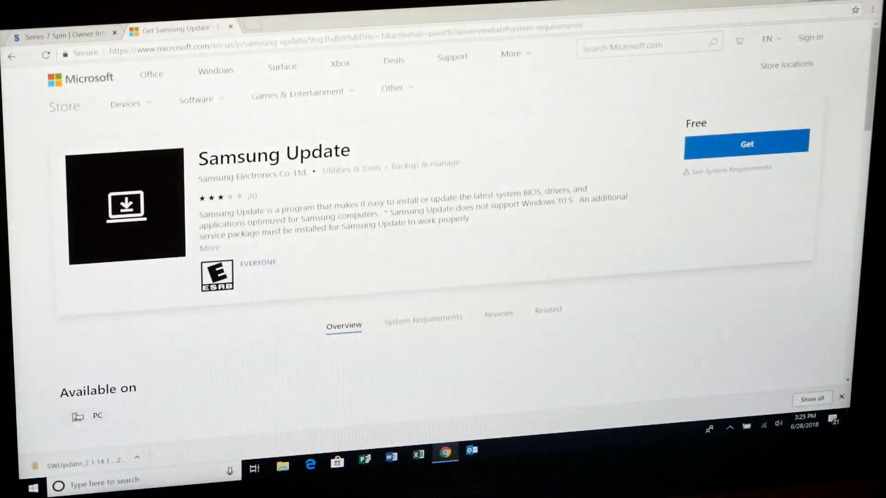
click(33, 487)
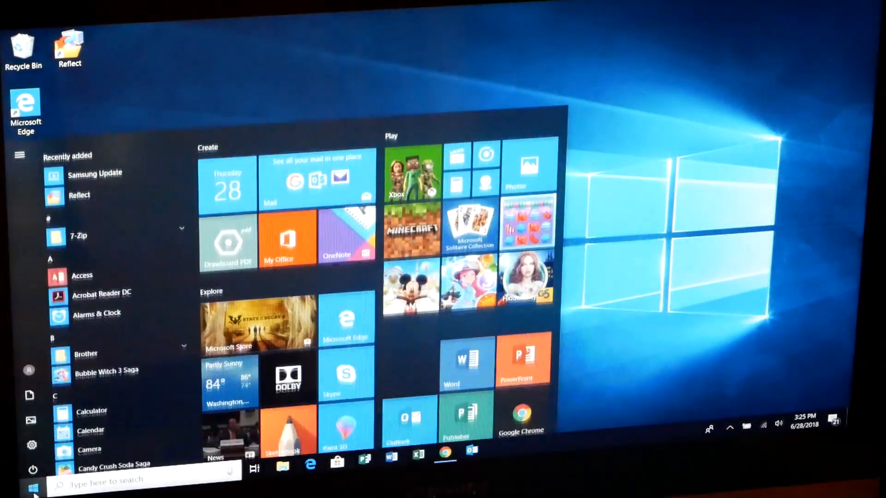
- Scroll the Start menu app list down to Samsung Update and launch it
scroll(down, 3)
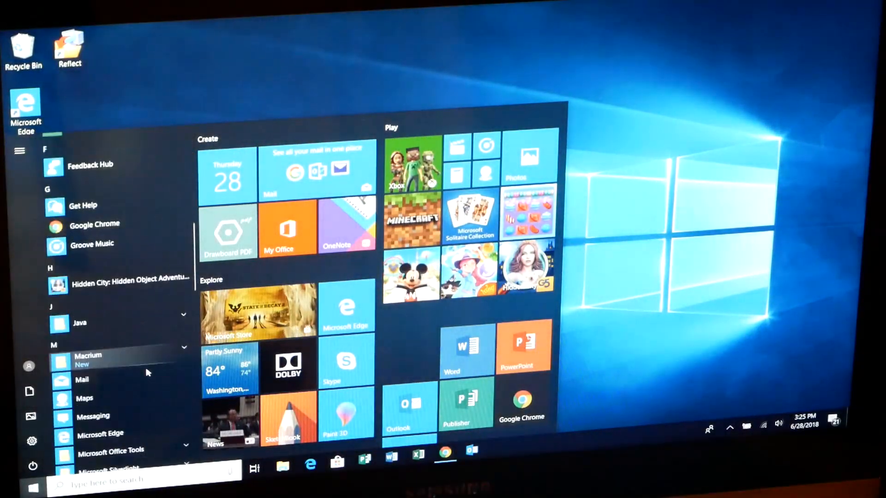
scroll(down, 3)
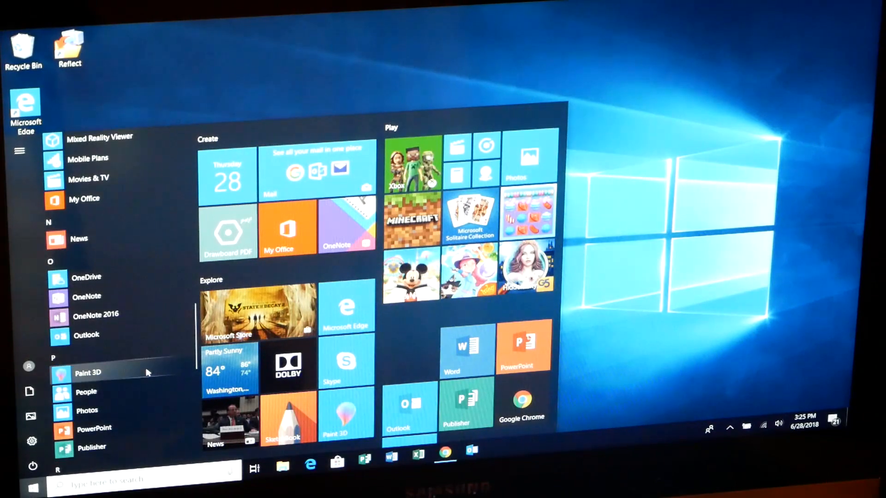
scroll(down, 3)
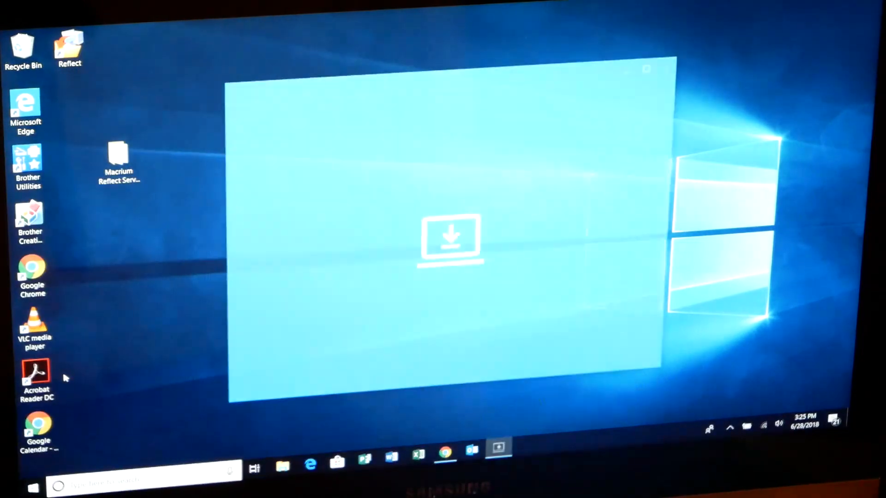
mouse_move(116, 337)
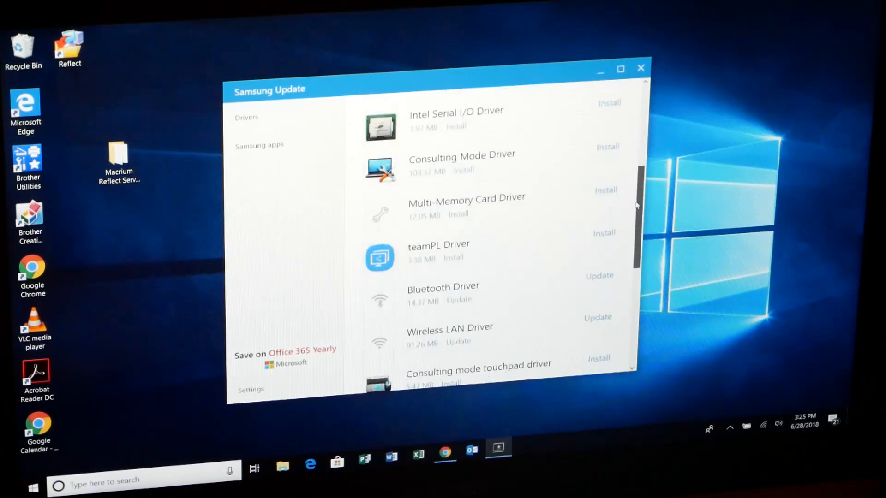
- Scroll through Samsung Update's Available drivers list to reach the Sound Driver
scroll(down, 3)
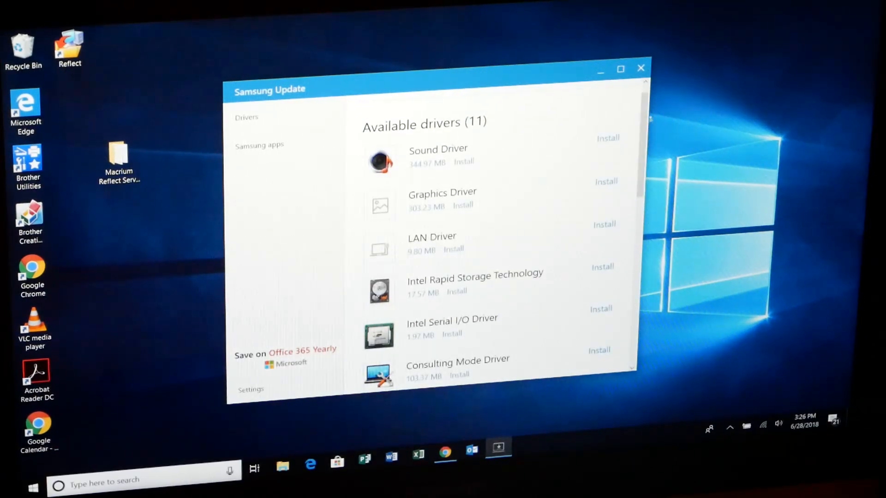
scroll(down, 3)
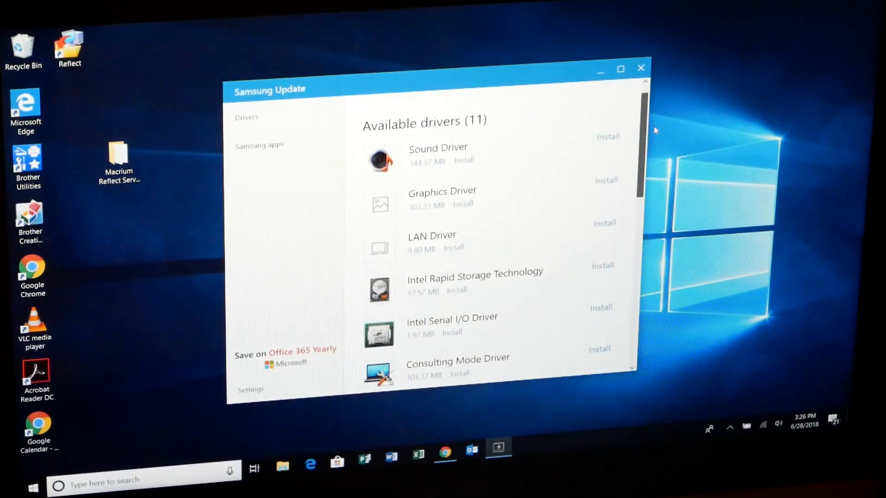
scroll(down, 3)
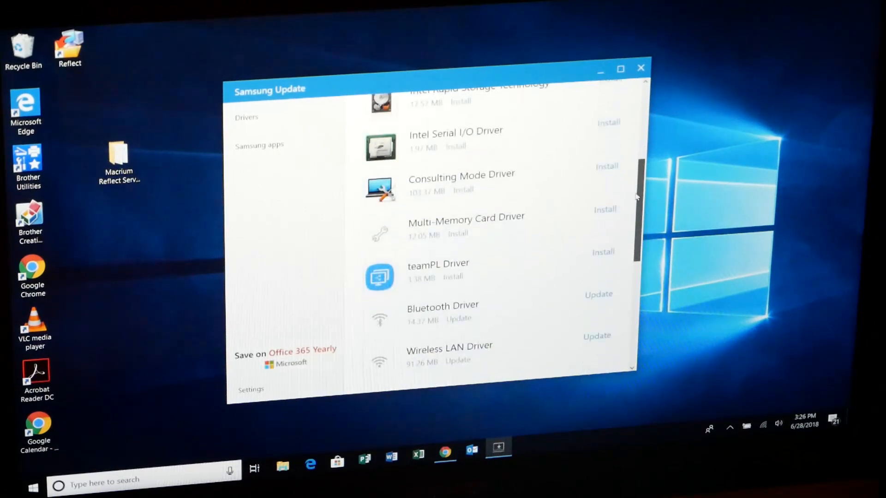
scroll(down, 3)
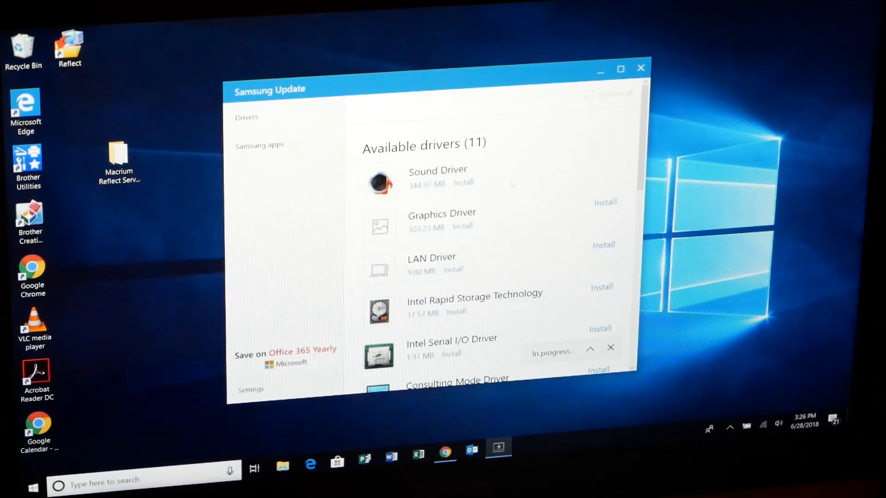
- Wait through the Sound Driver install until the OK/Cancel dialog appears
click(463, 183)
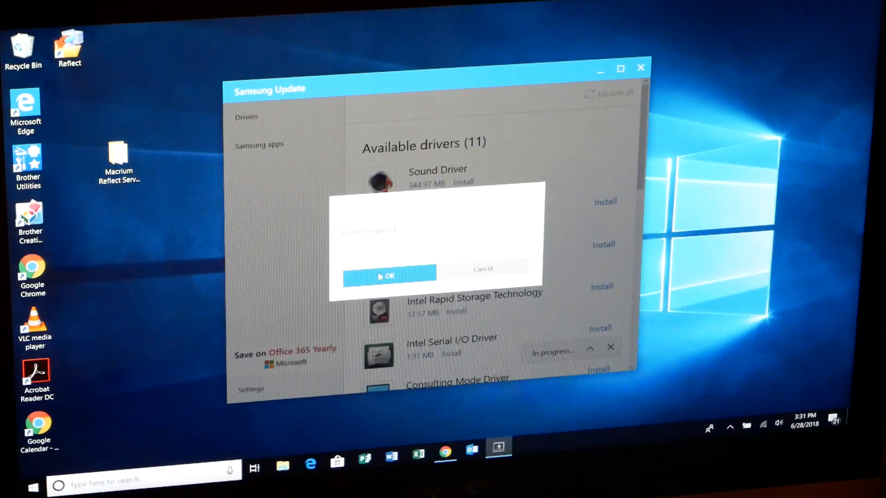
- Accept the Samsung Update prompt with OK and let the desktop return
click(389, 277)
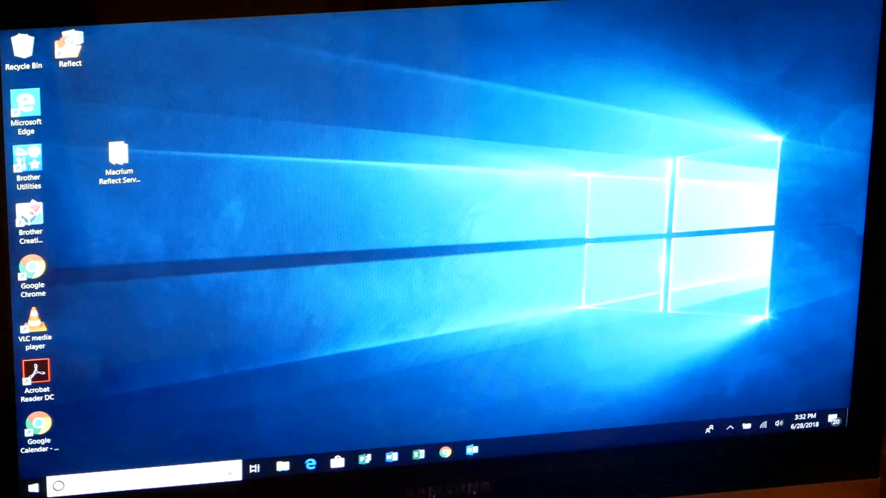
mouse_move(378, 272)
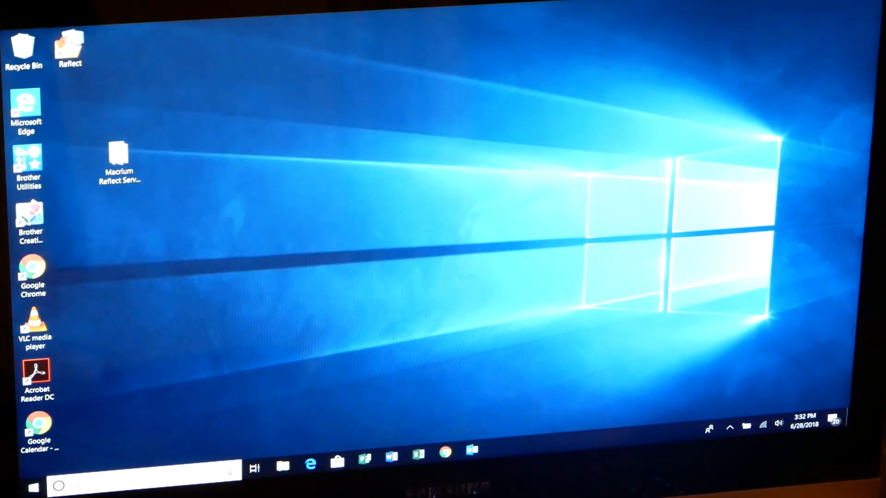
- Relaunch Samsung Update from the Start menu, now showing 10 available drivers
click(32, 485)
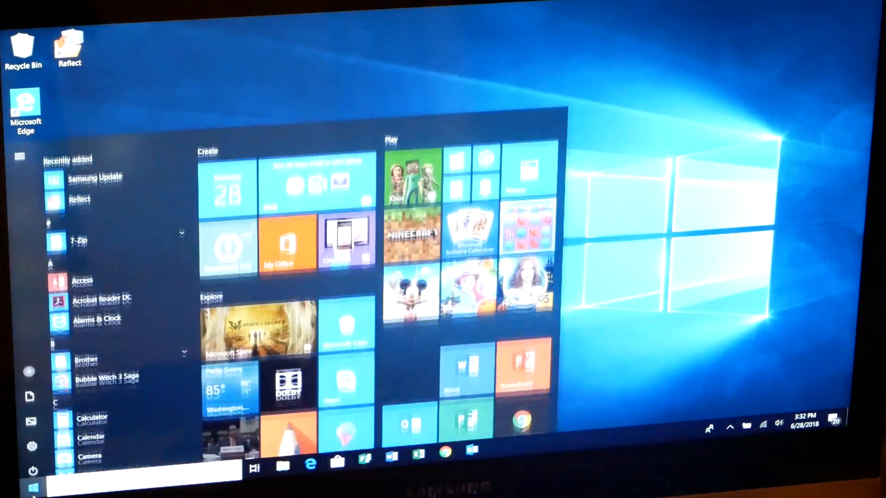
scroll(down, 3)
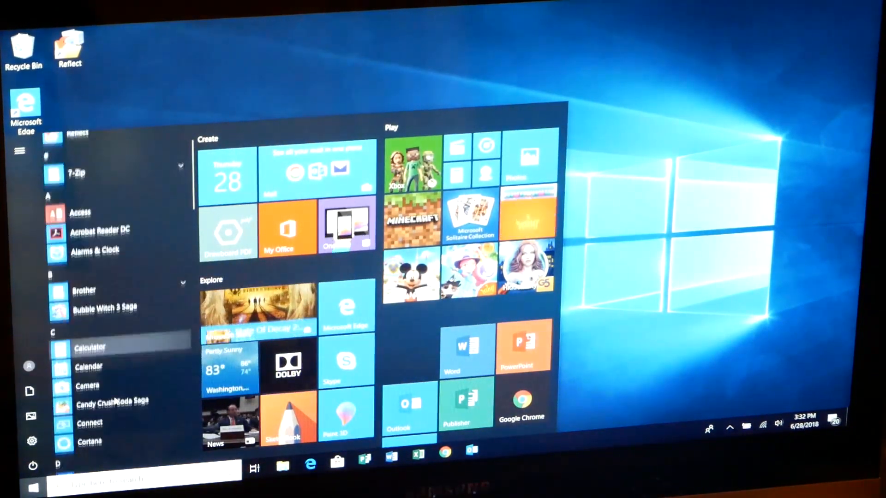
scroll(down, 3)
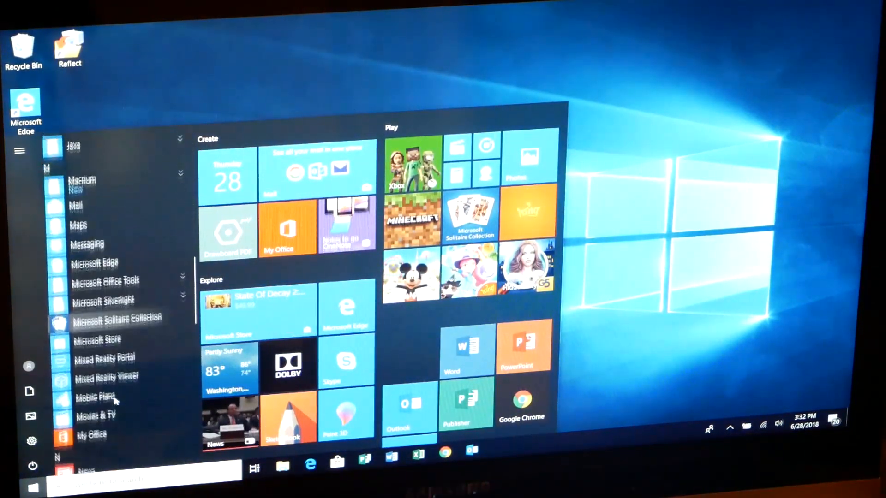
scroll(down, 3)
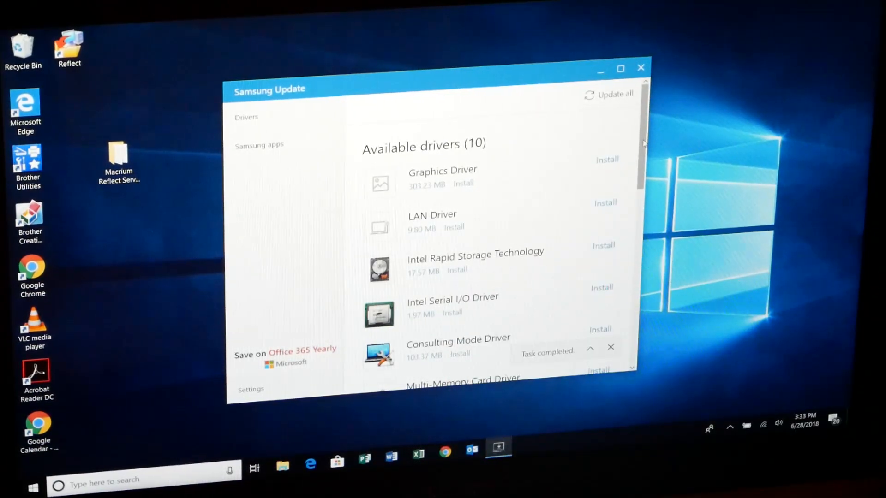
- Scroll to Up-to-date drivers (6) to see Sound Driver and NVIDIA Graphics Driver installed
scroll(down, 3)
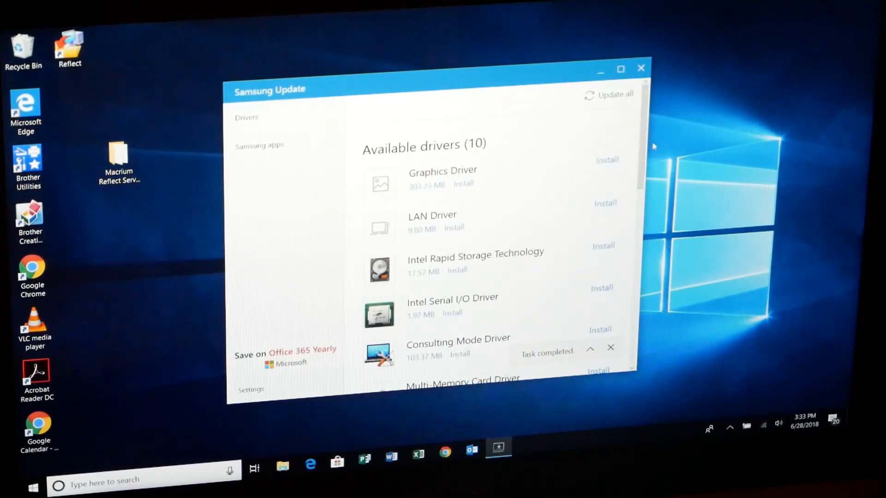
scroll(down, 3)
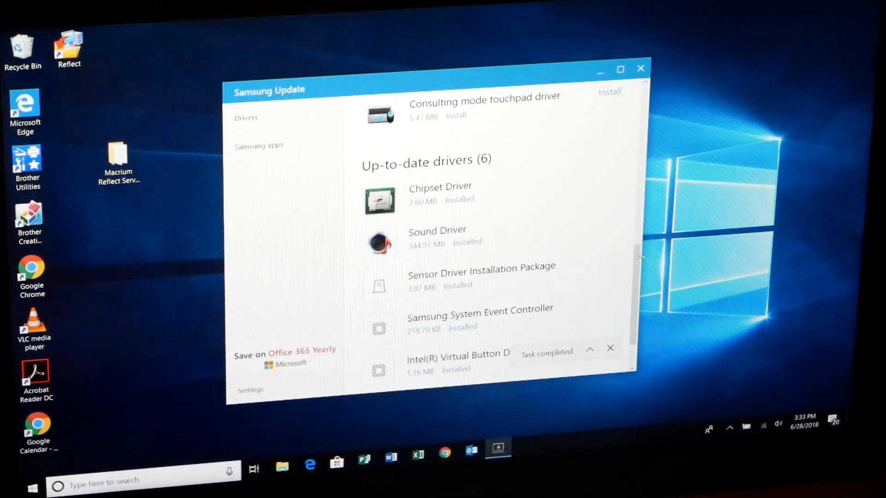
scroll(down, 3)
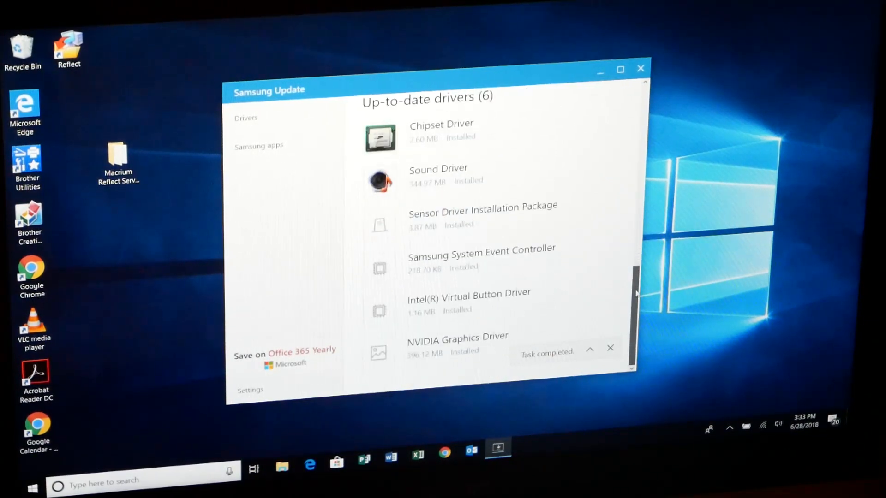